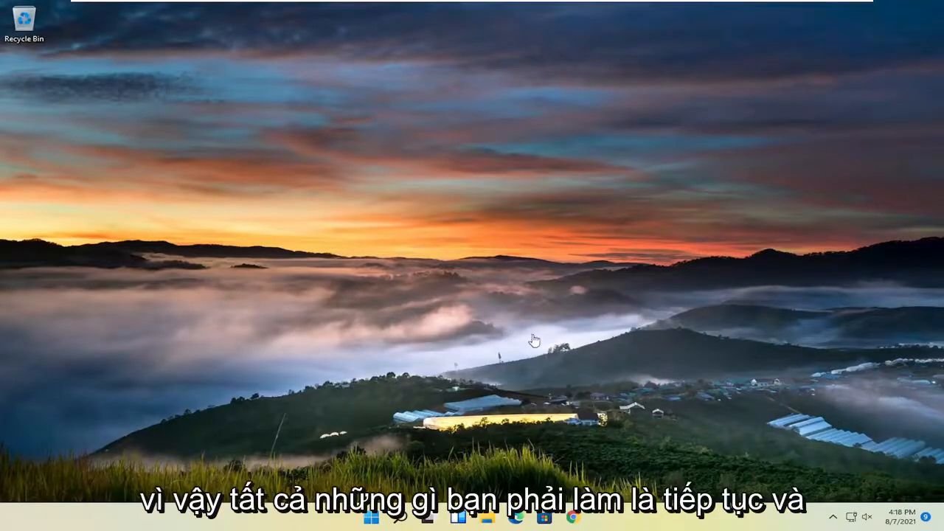
Launch Chrome from the taskbar to a new Google tab ready for a search
left_click(575, 516)
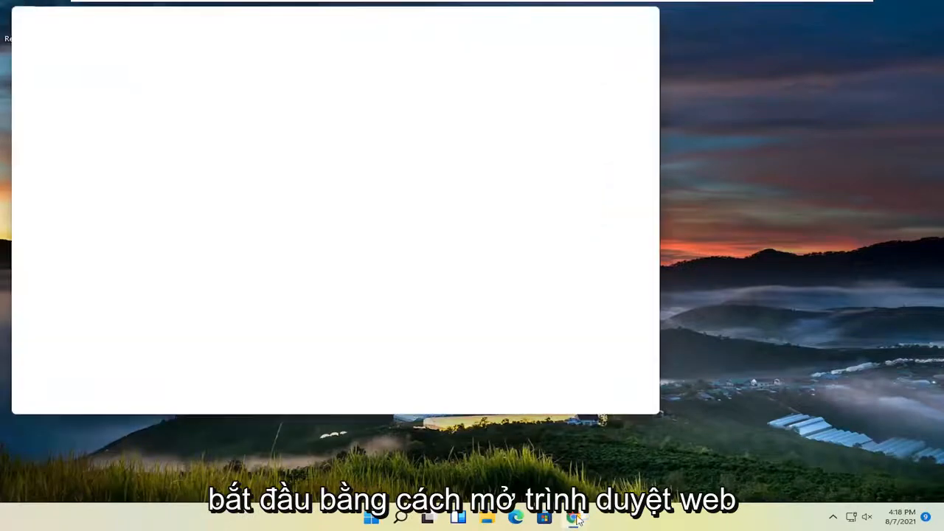
left_click(572, 516)
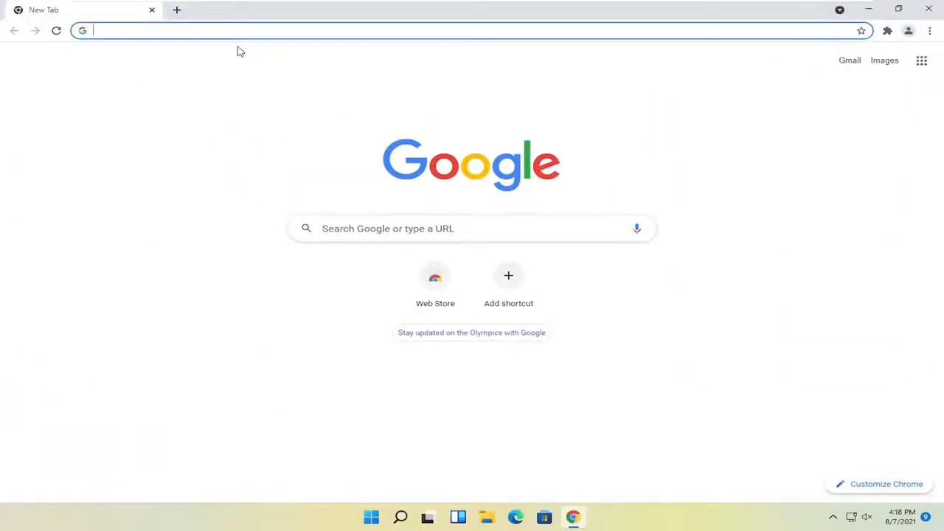
Search Google for 'hp printer drivers' and open the Official HP Printer Drivers and Software Download result
type("hp printer drivers")
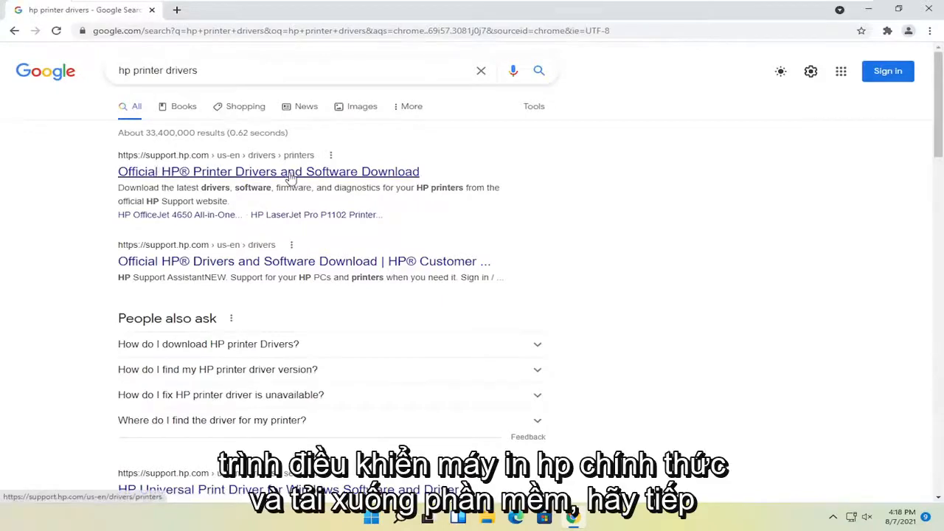
left_click(269, 171)
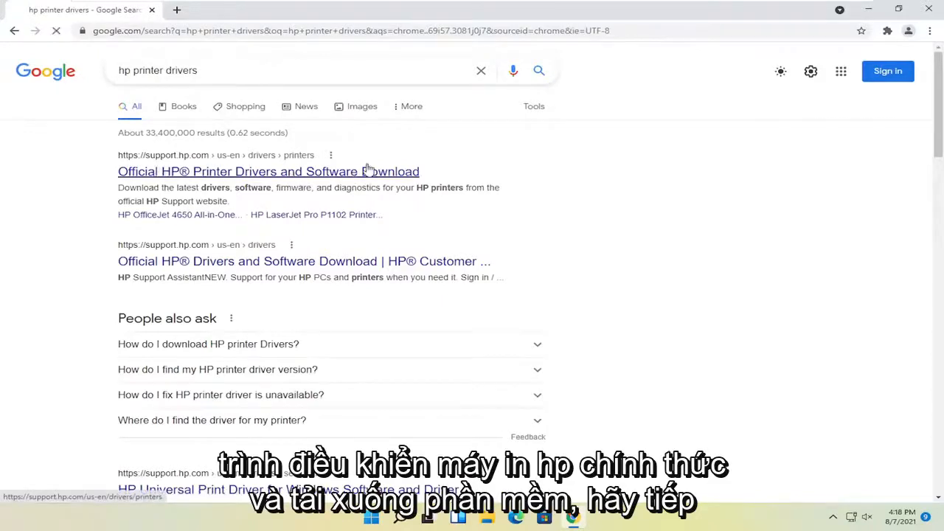
left_click(268, 171)
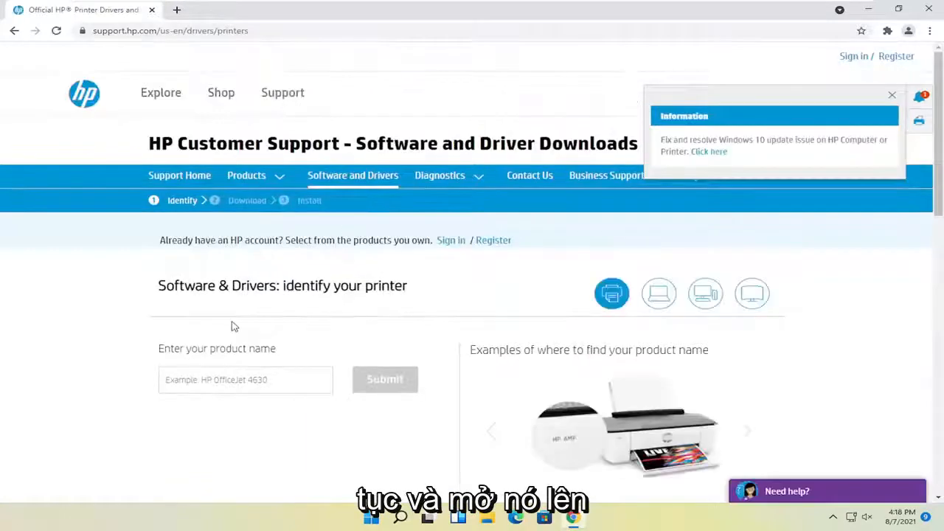
Choose HP LaserJet 1020 Printer series from the popular printers list
scroll("down", 3)
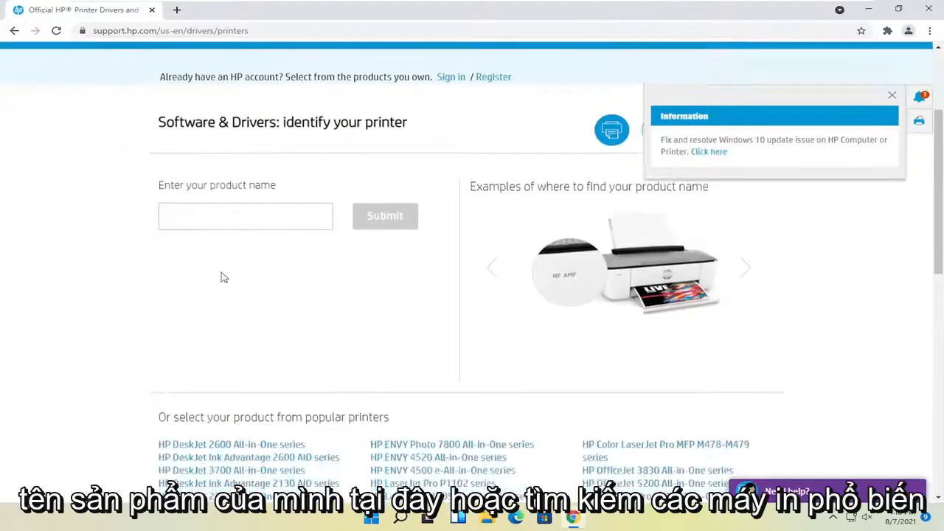
scroll("down", 3)
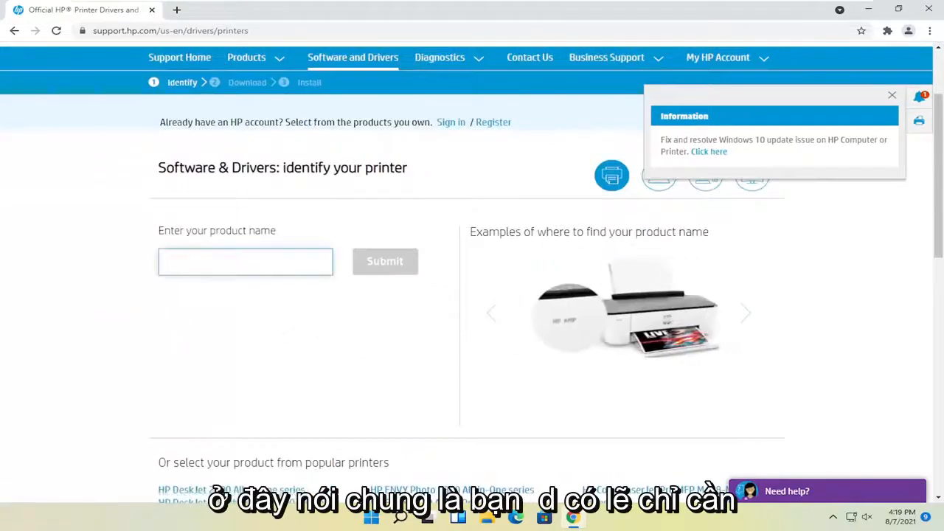
scroll("down", 3)
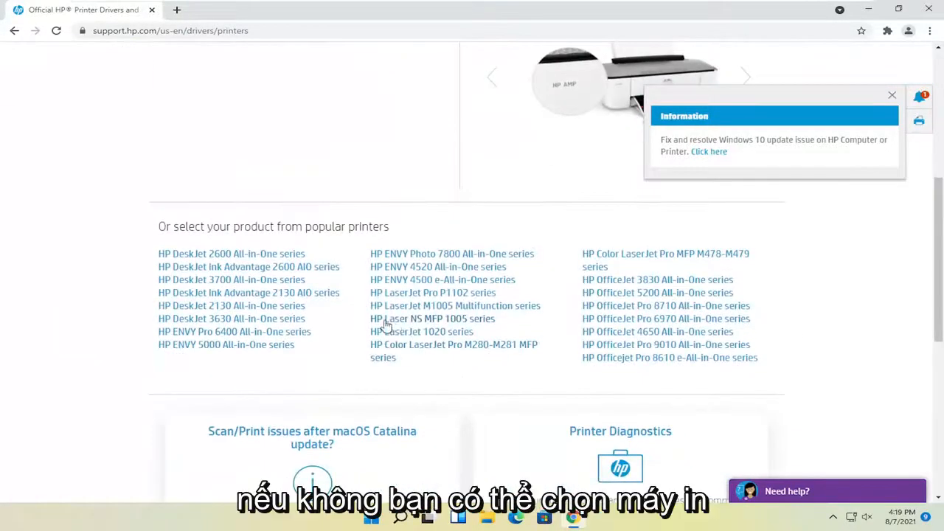
left_click(422, 331)
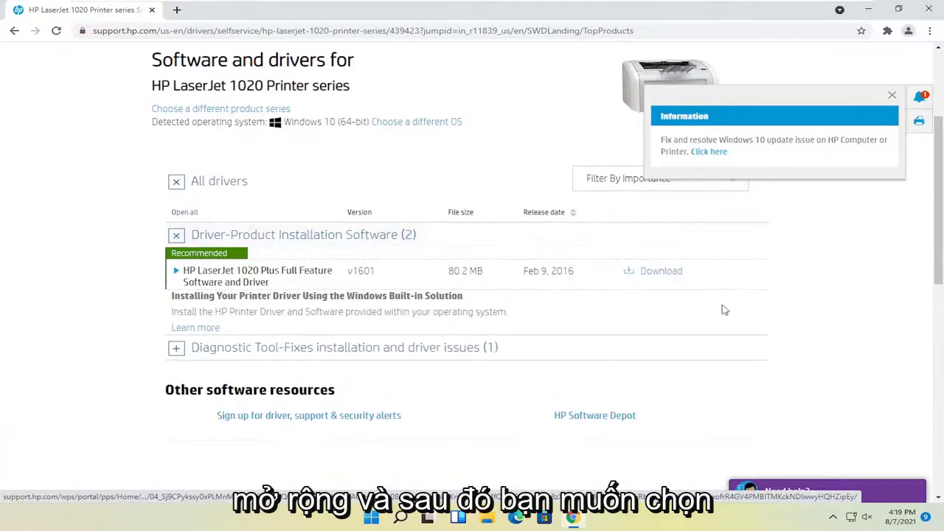
Download and run the HP LaserJet 1020 Plus Full Feature Software and Driver, accepting its license
left_click(661, 271)
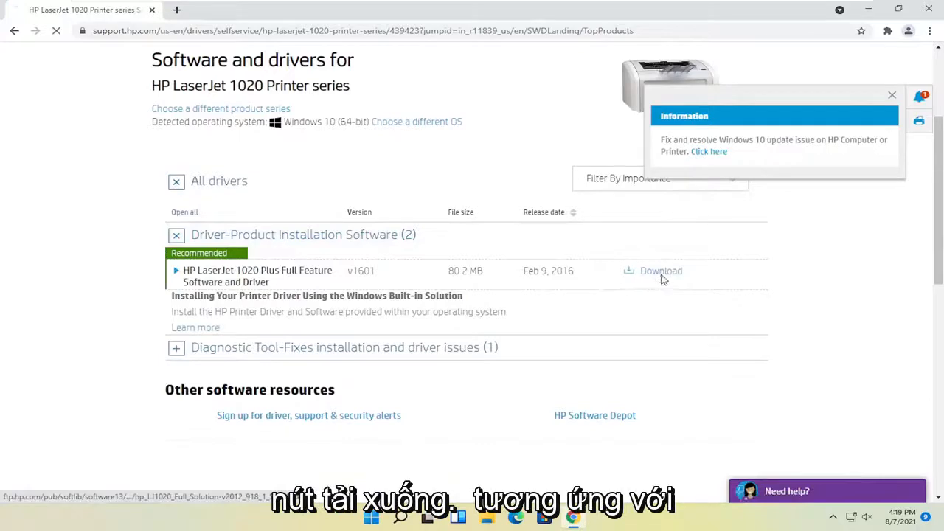
left_click(661, 271)
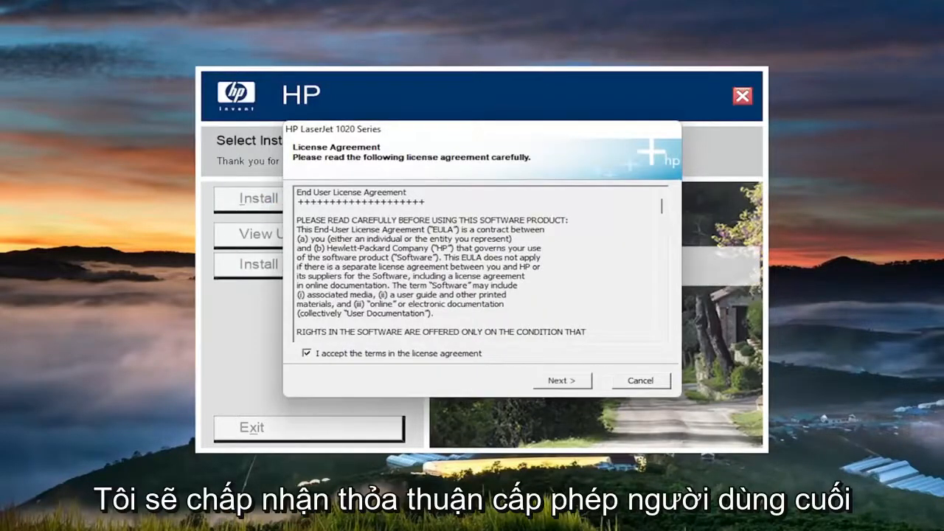
left_click(562, 381)
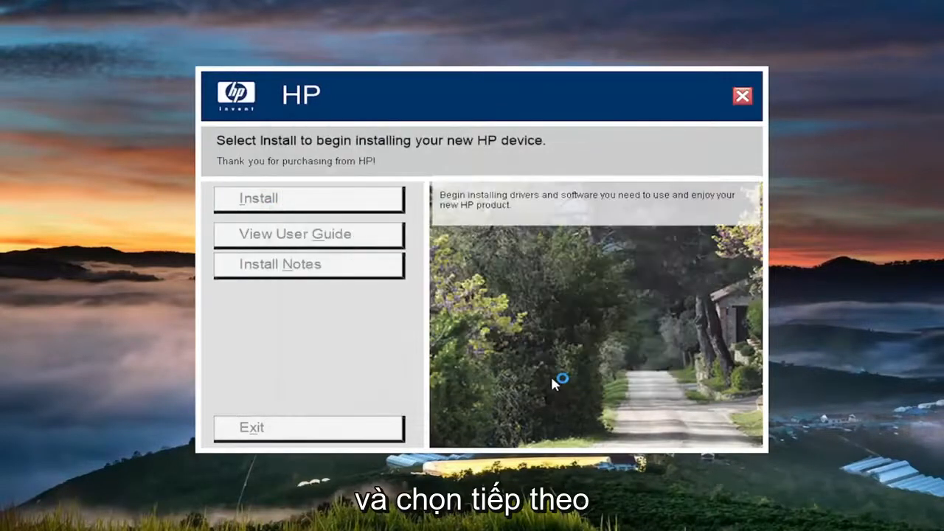
Begin installation, reaching the 'Connect your device now' prompt for power and USB
left_click(258, 198)
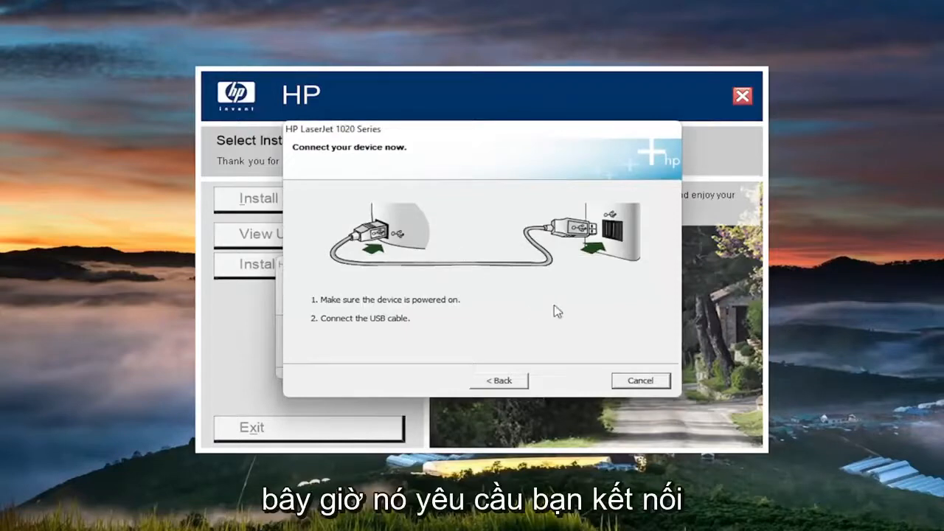
mouse_move(498, 184)
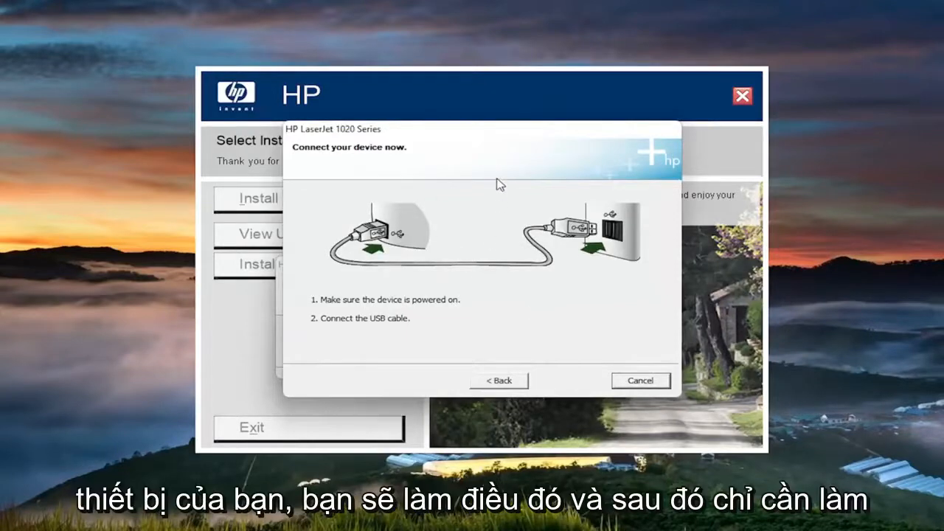
mouse_move(492, 196)
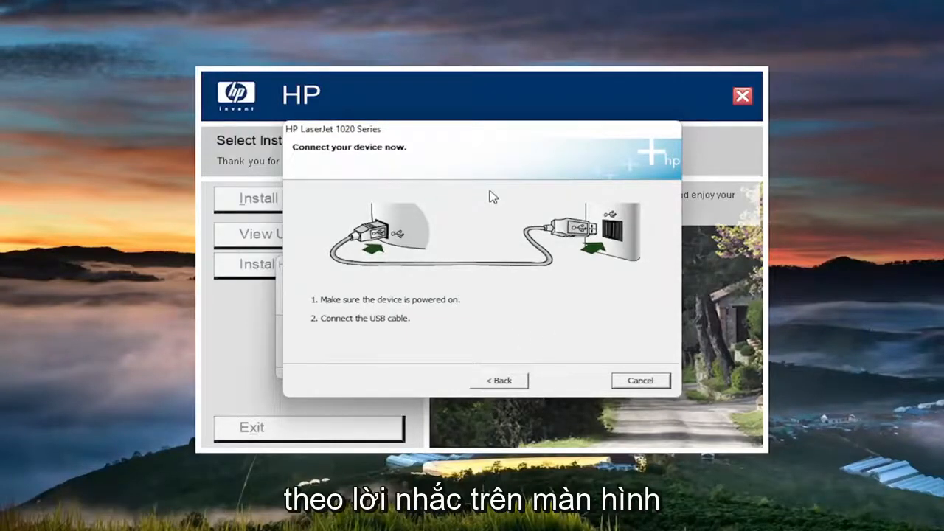